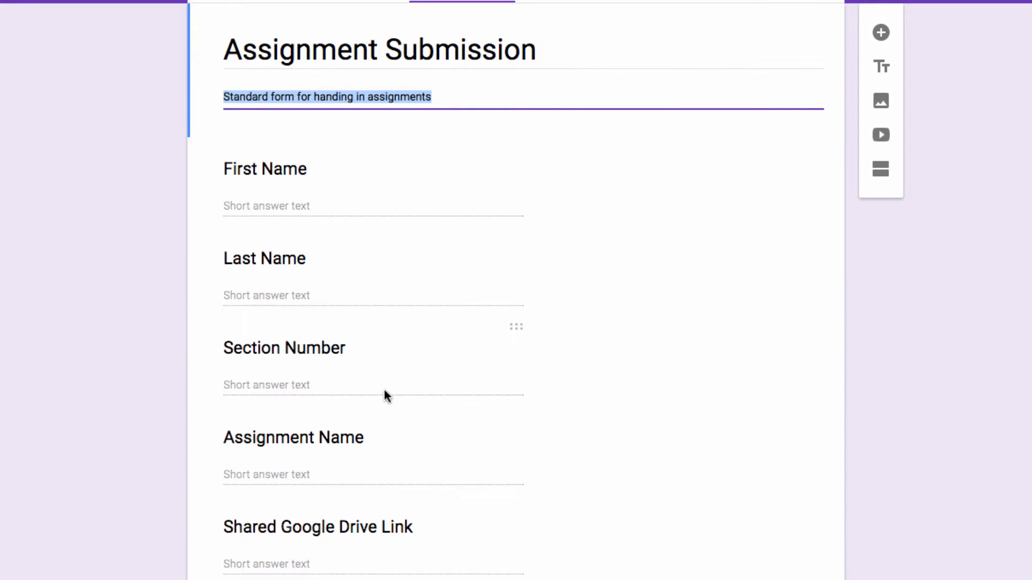
mouse_move(519, 528)
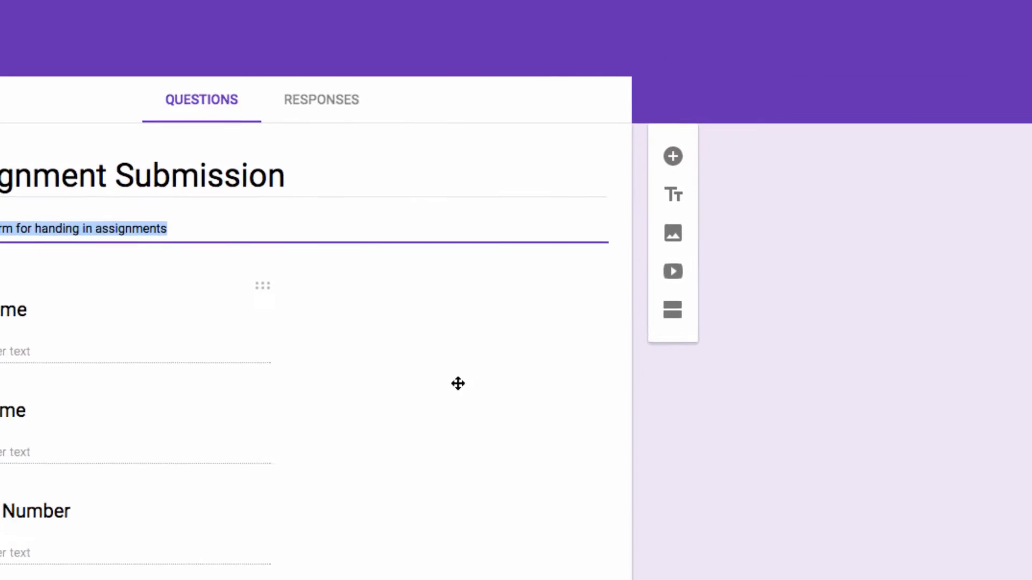
Step: Start Get pre-filled link for the Assignment Submission form from the More menu
click(991, 83)
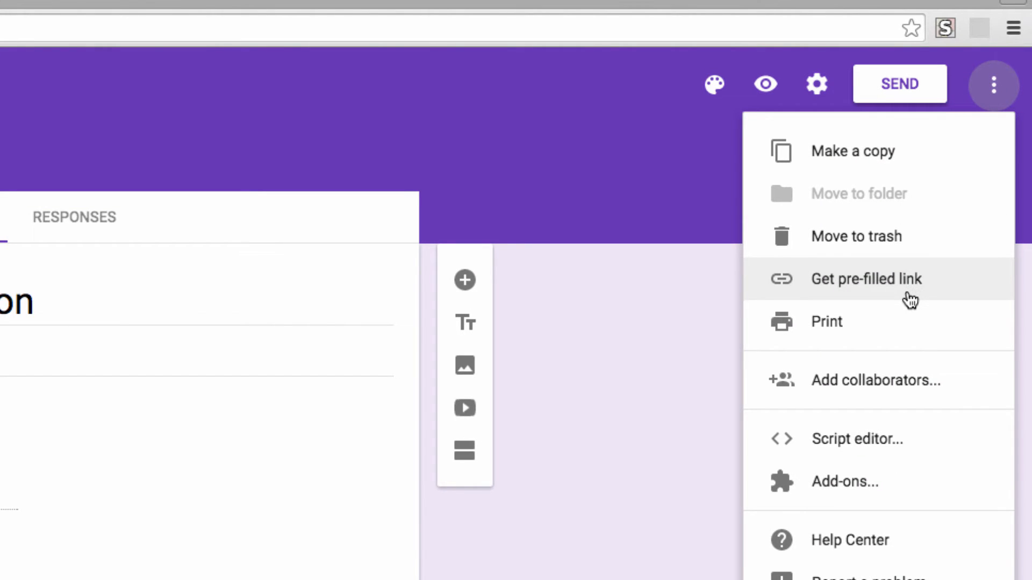
click(866, 279)
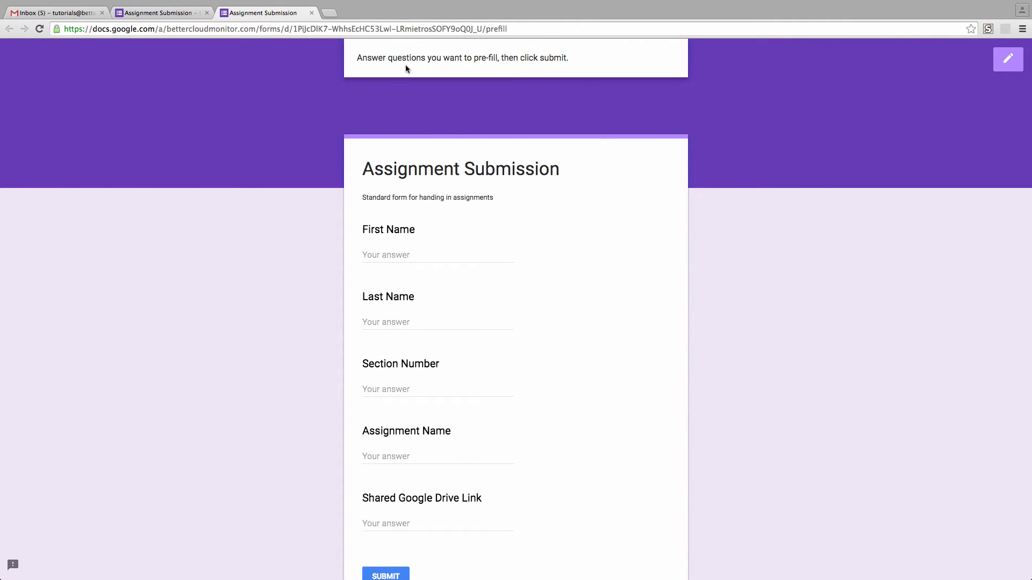
Step: Enter English_Essay_May as the pre-filled Assignment Name answer
scroll(down, 3)
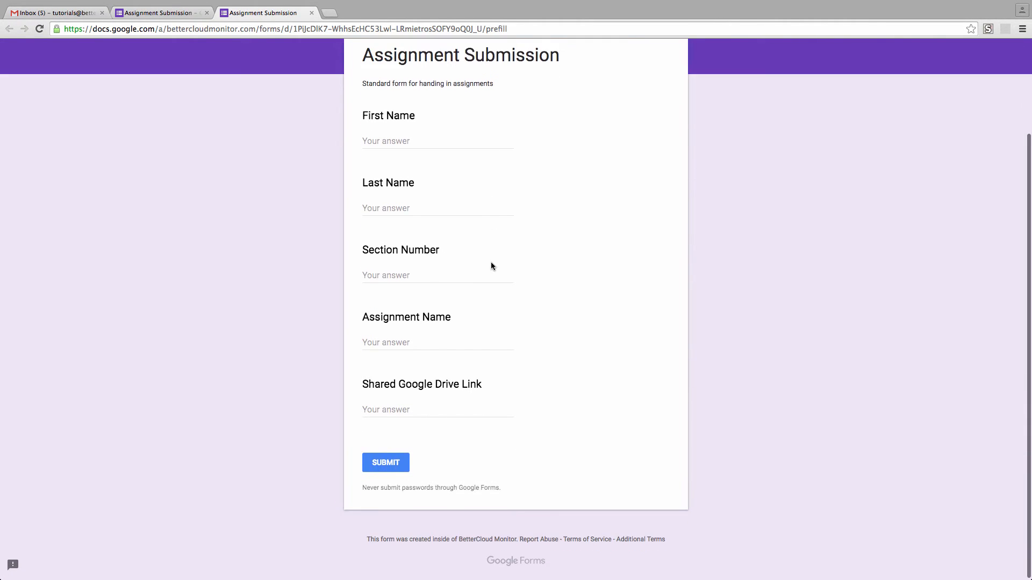
click(436, 342)
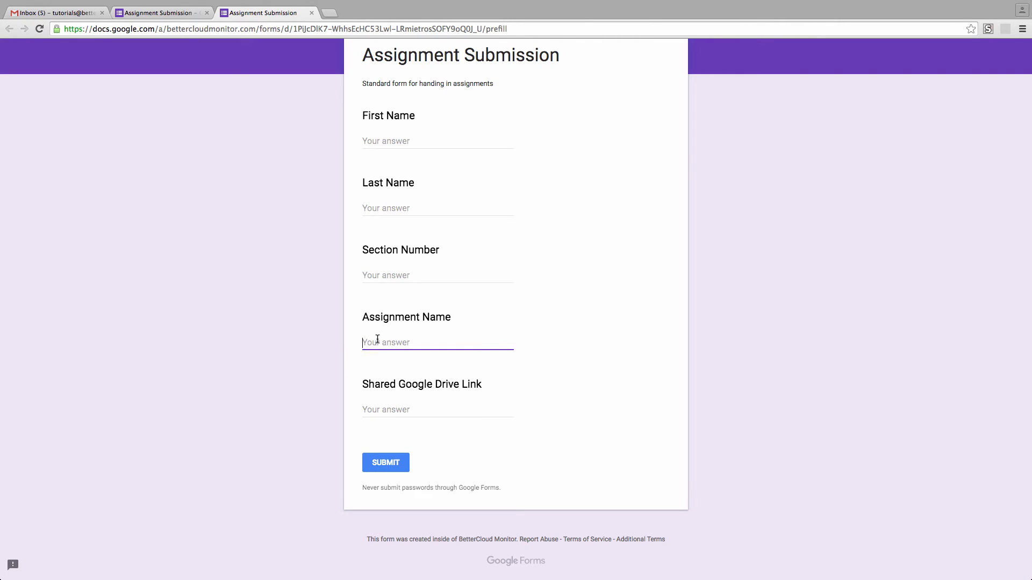
text(English)
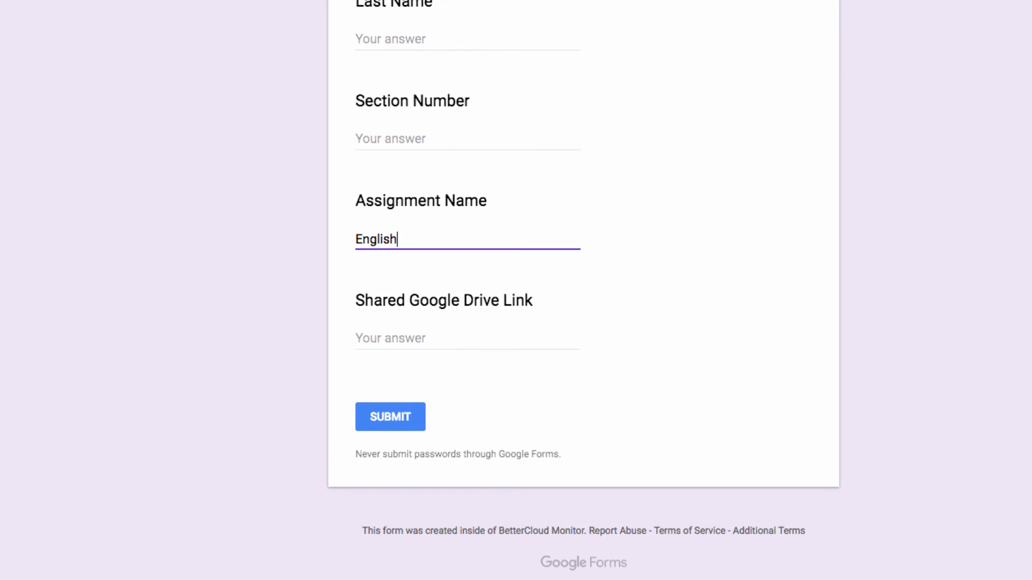
text(_Essay)
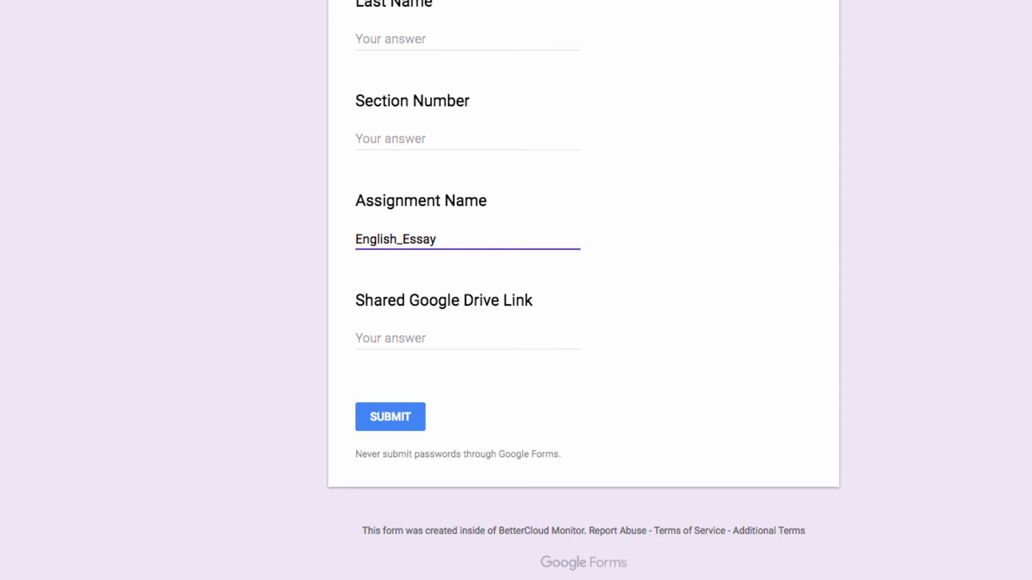
text(_May)
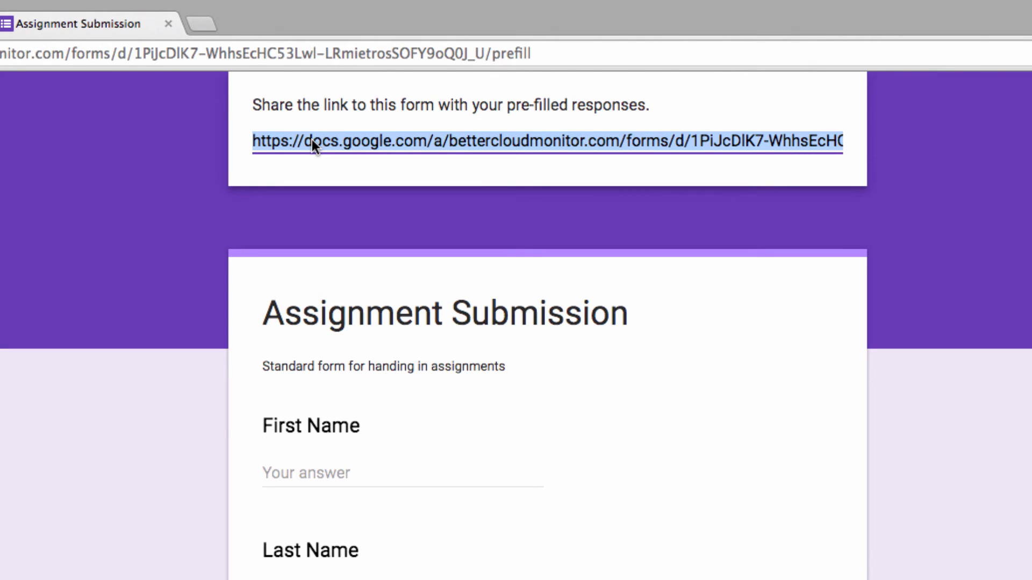
Step: Copy the generated pre-filled link via its context menu
right_click(316, 139)
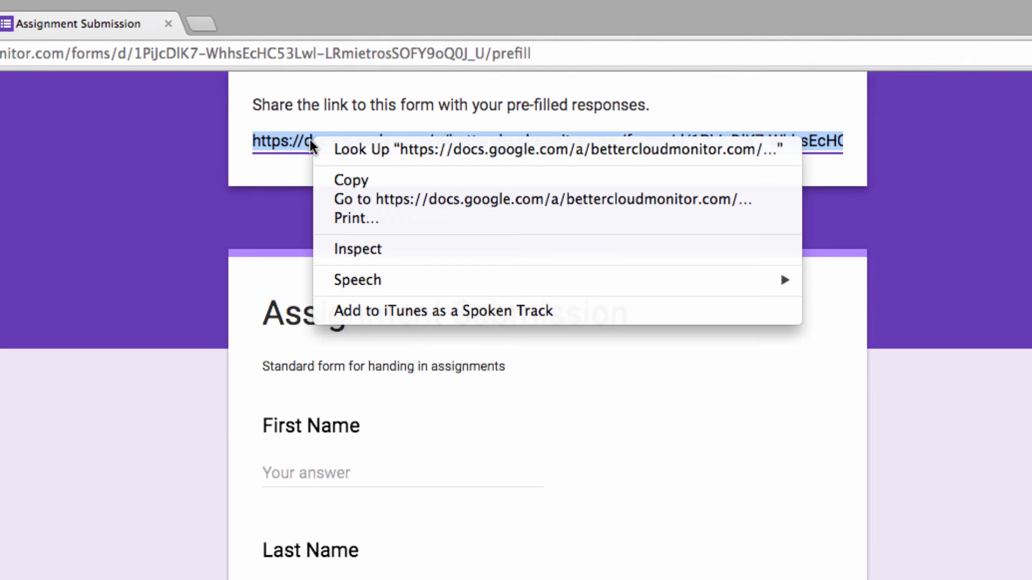
click(351, 179)
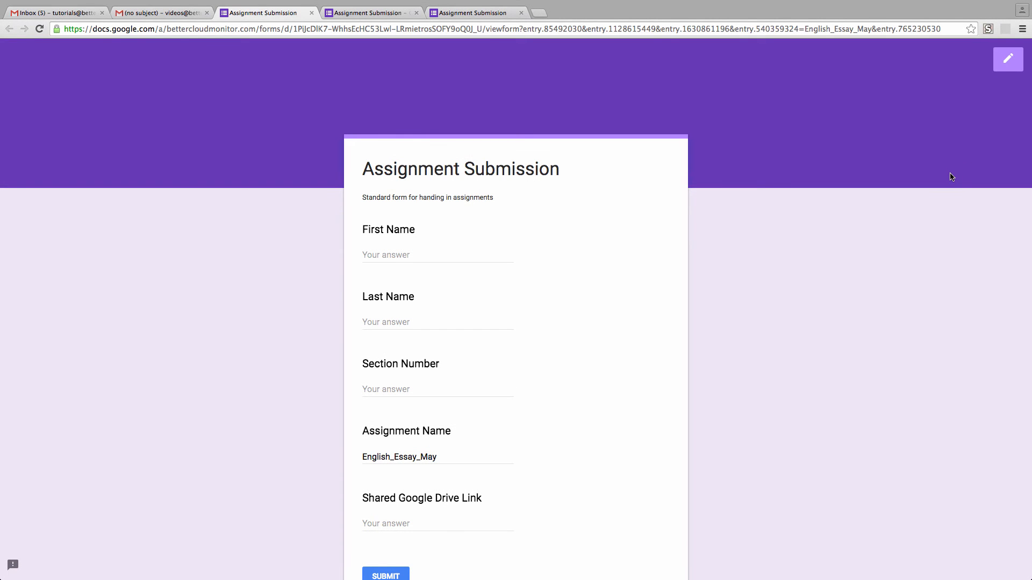
Step: Confirm Assignment Name shows English_Essay_May in the form opened from the link
scroll(down, 3)
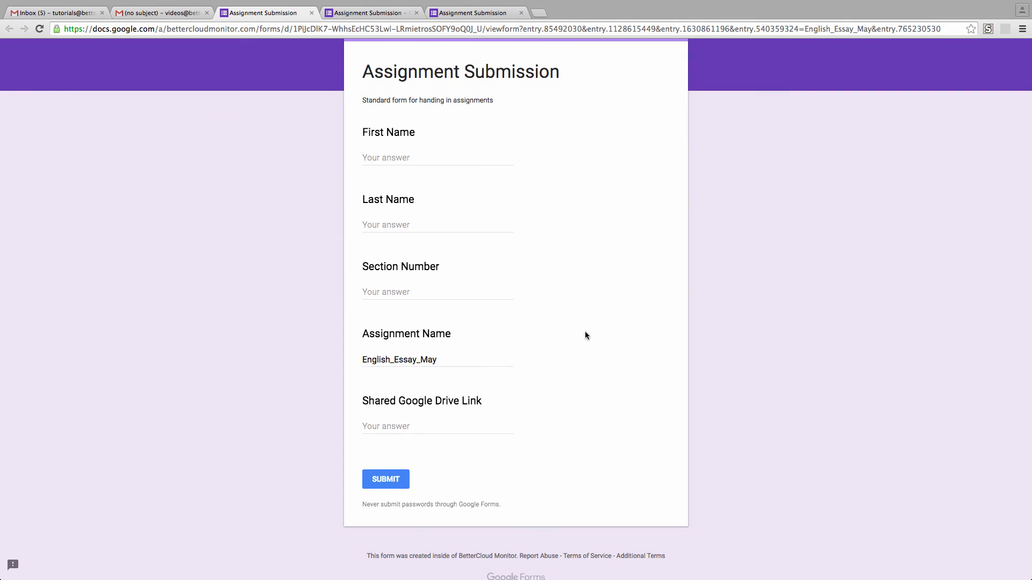
click(399, 359)
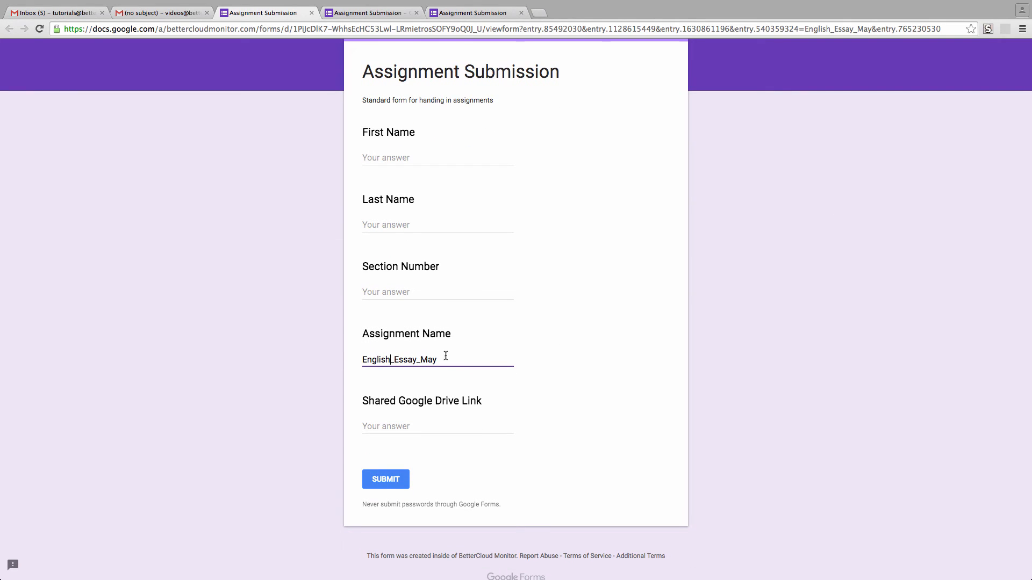
mouse_move(349, 340)
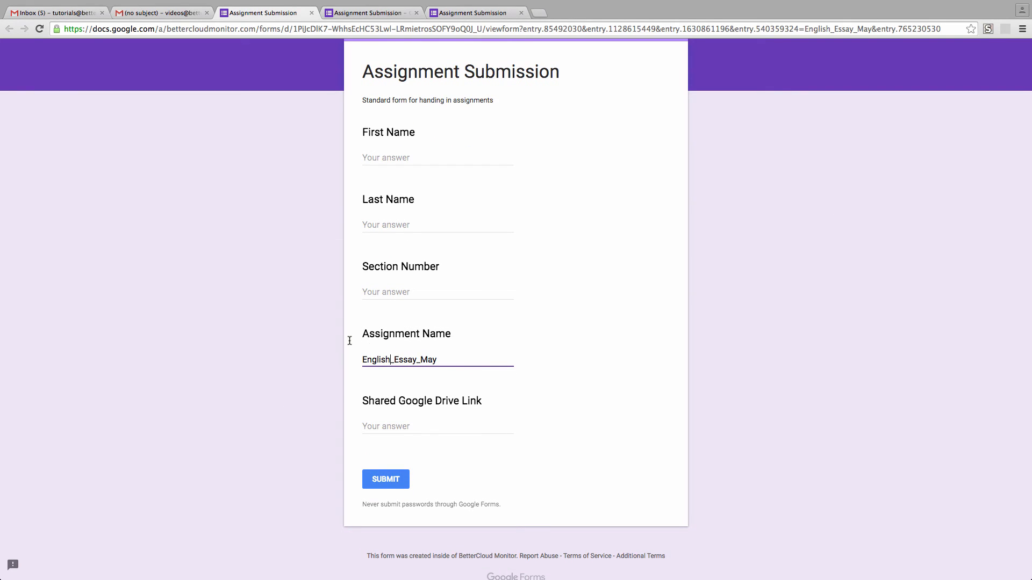